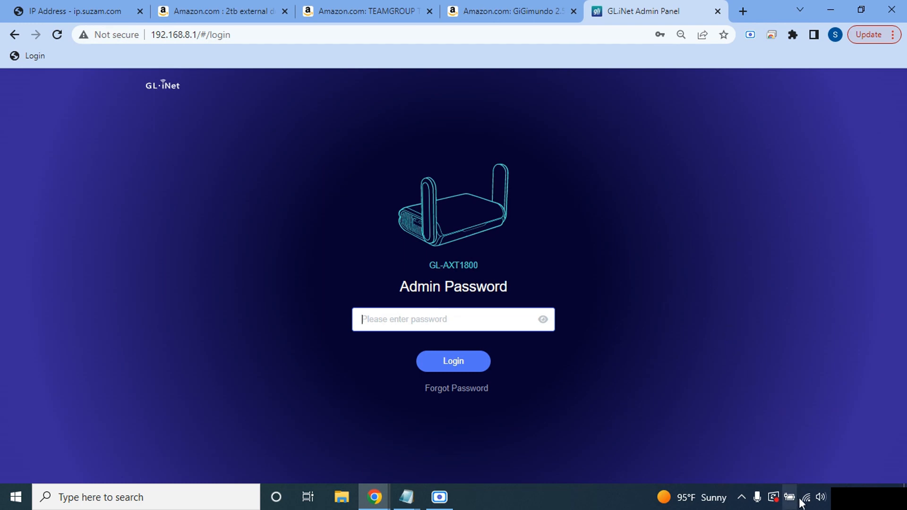
Sign in to the GL-AXT1800 router with the admin password to reach the Internet status overview
click(809, 498)
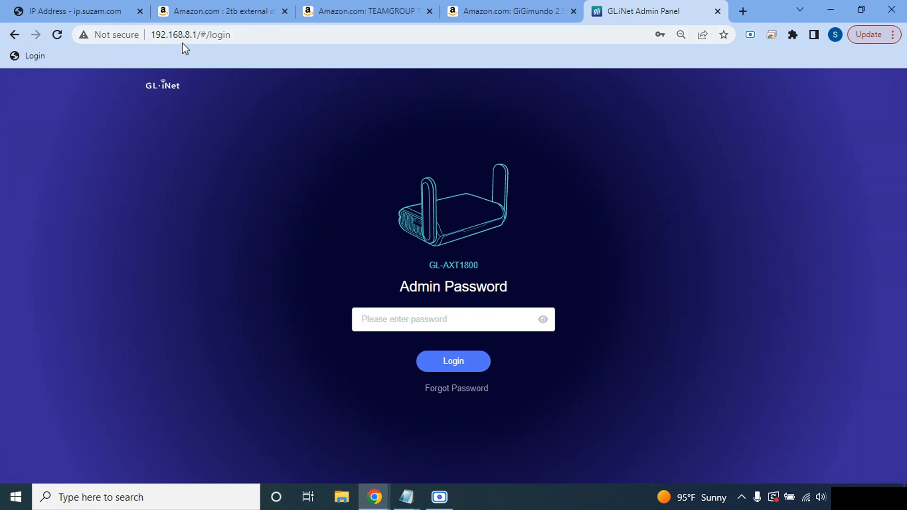
click(461, 320)
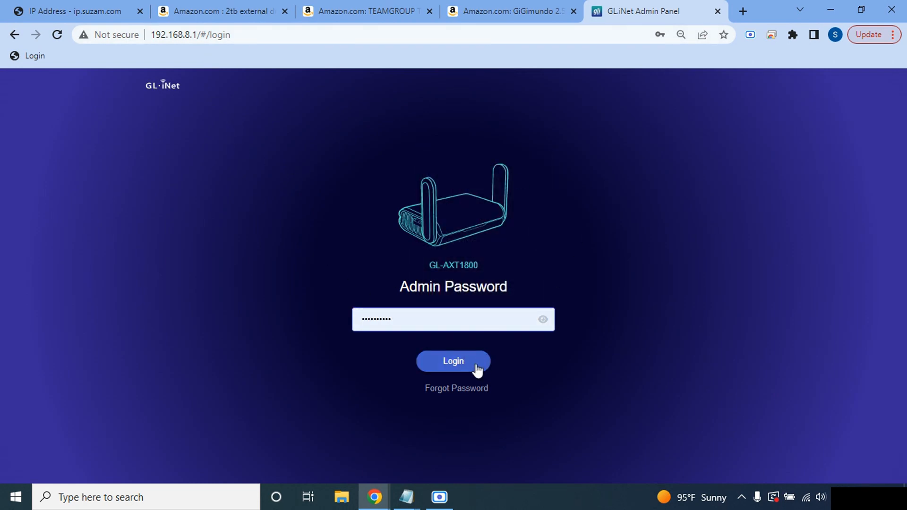
click(454, 361)
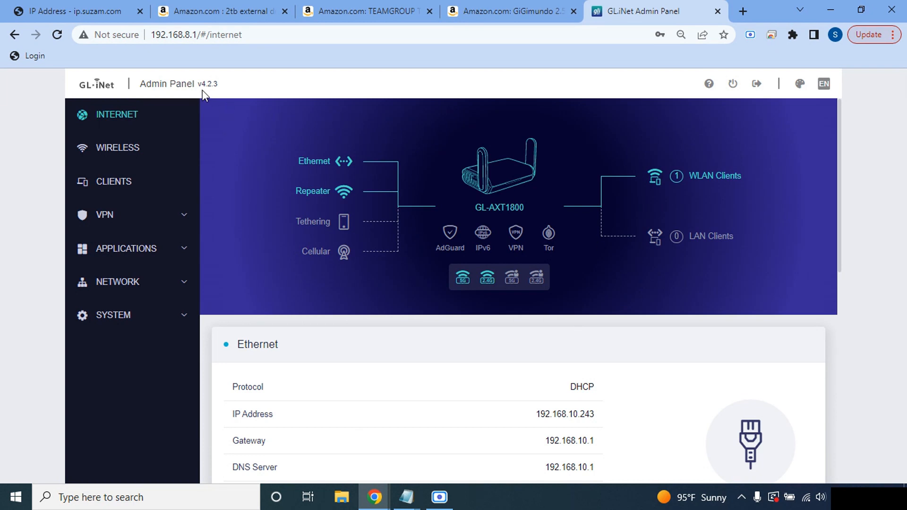
mouse_move(211, 95)
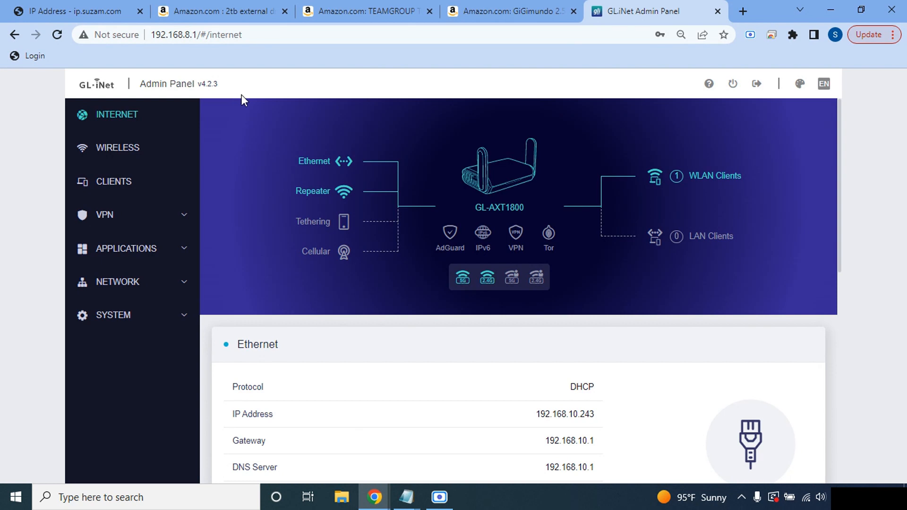
mouse_move(90, 124)
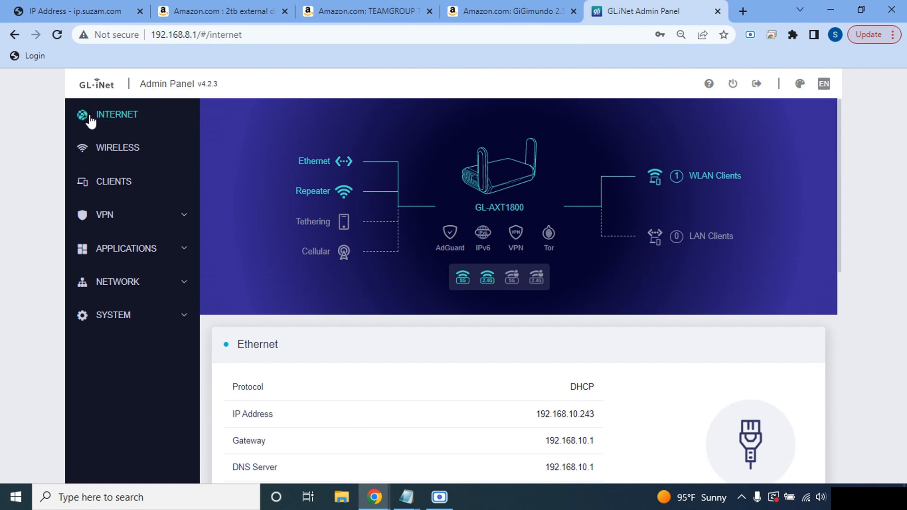
Highlight the Ethernet connection's IP address 192.168.10.243 on its status card
scroll(down, 3)
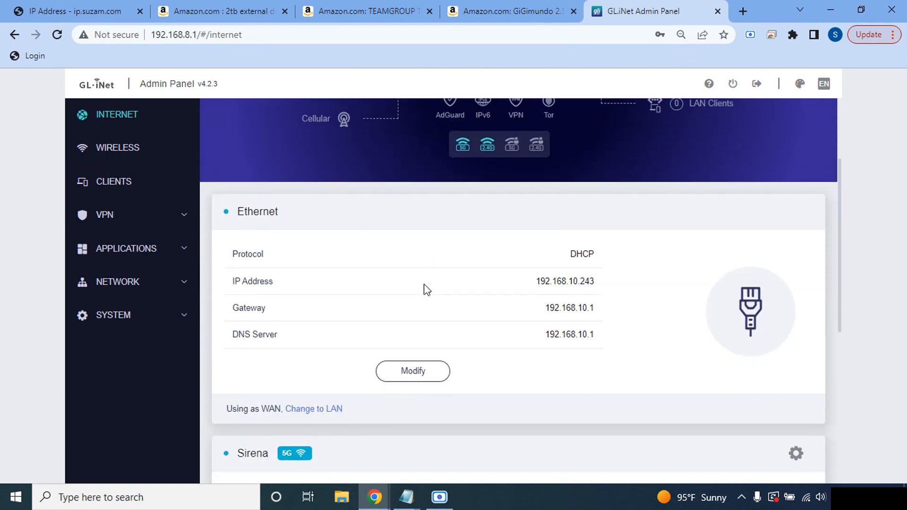
scroll(down, 3)
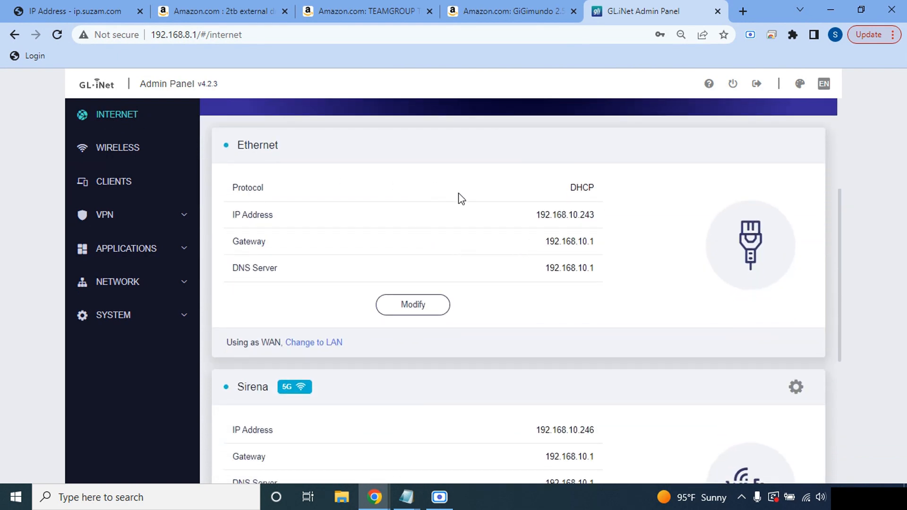
scroll(down, 3)
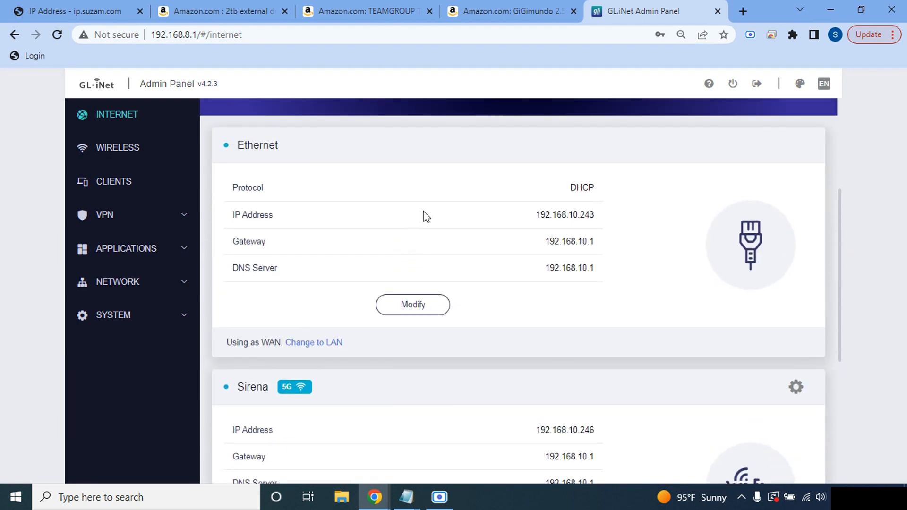
mouse_move(278, 149)
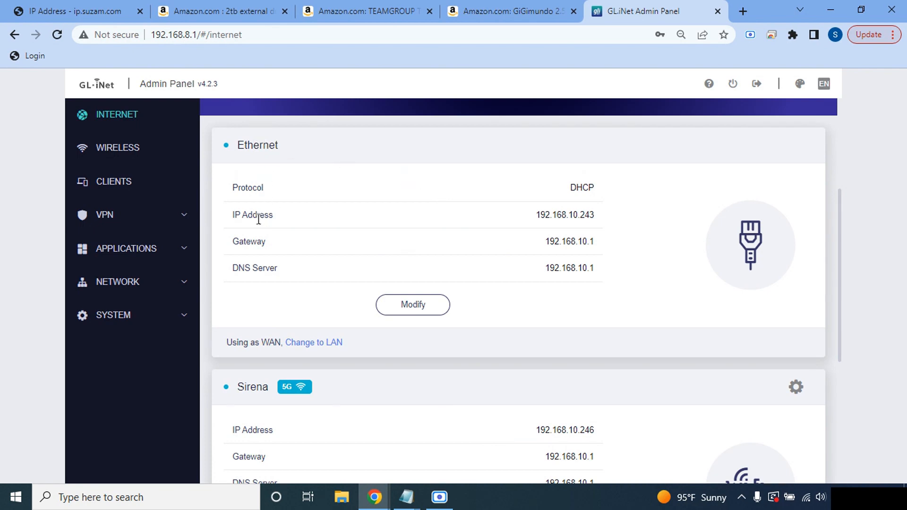
mouse_move(597, 223)
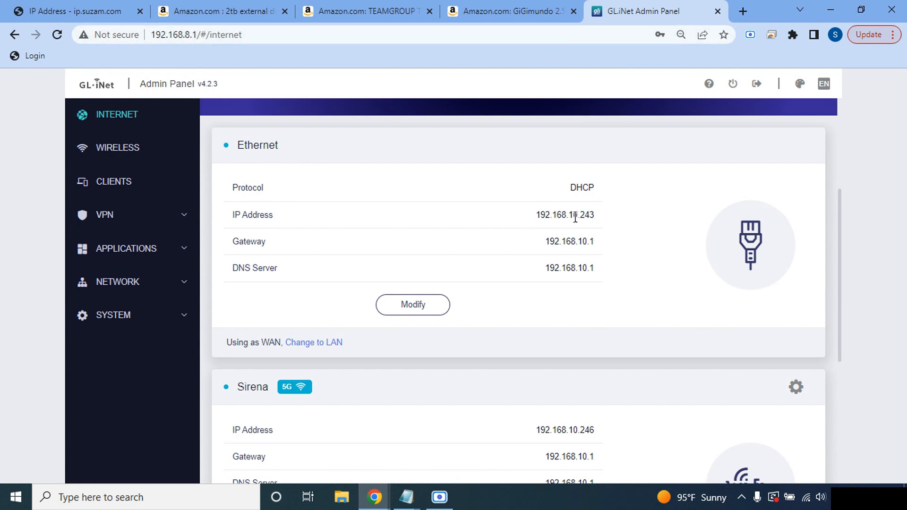
mouse_move(523, 219)
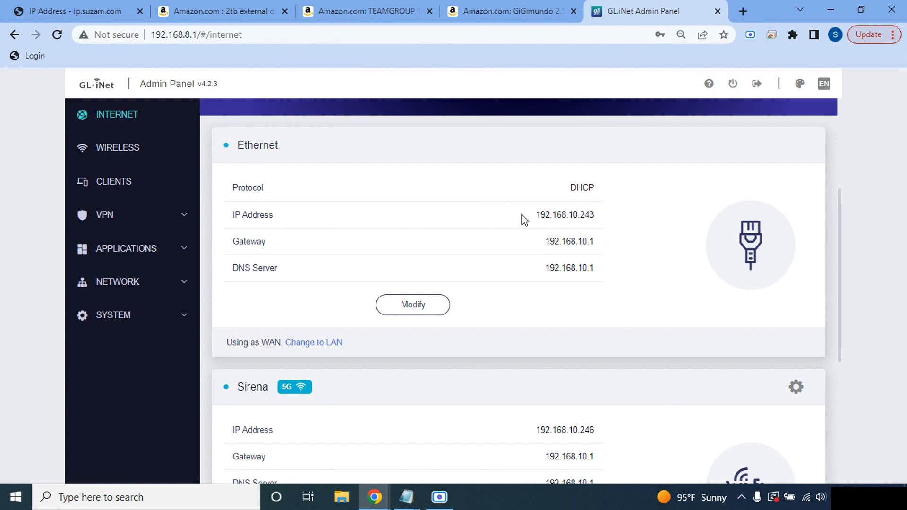
double_click(564, 216)
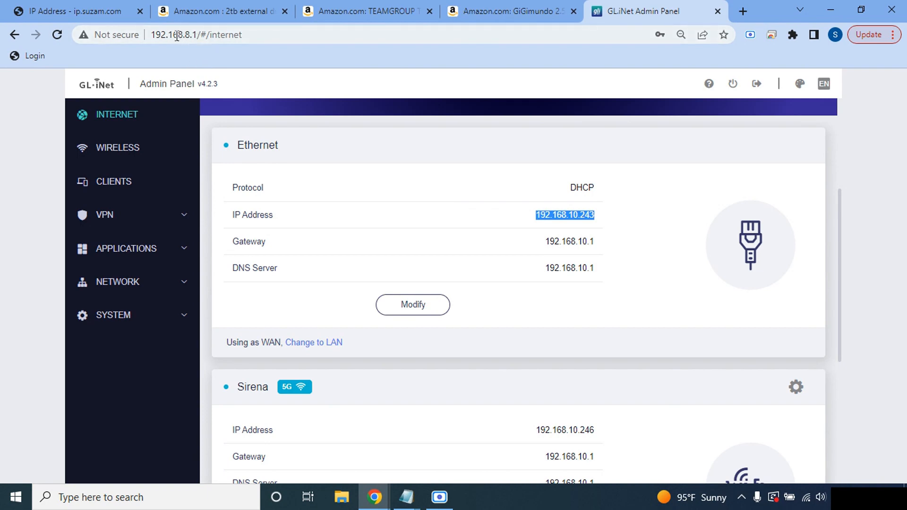
mouse_move(396, 180)
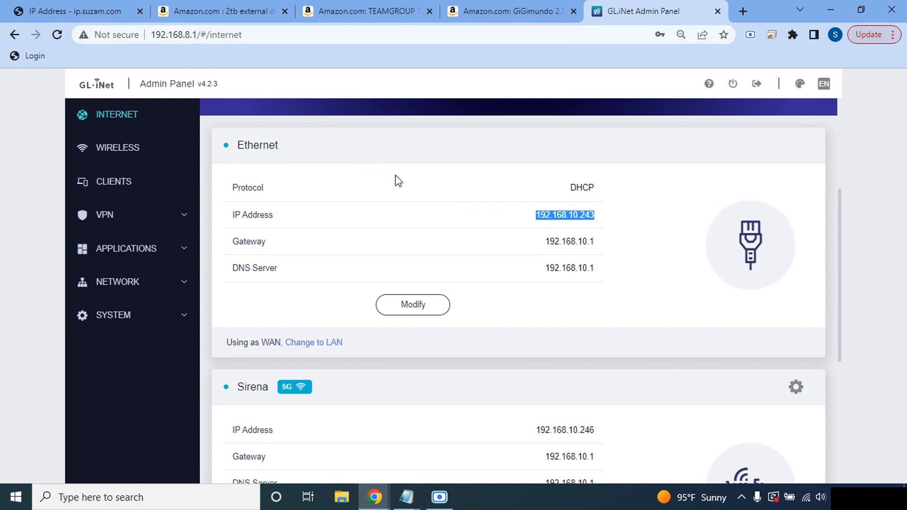
Highlight the Sirena 5G repeater connection's IP address 192.168.10.246
scroll(down, 3)
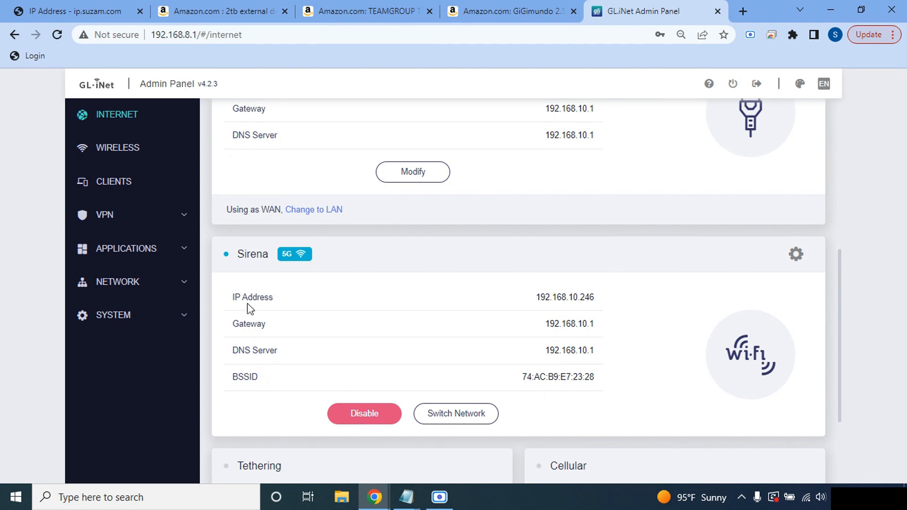
double_click(259, 297)
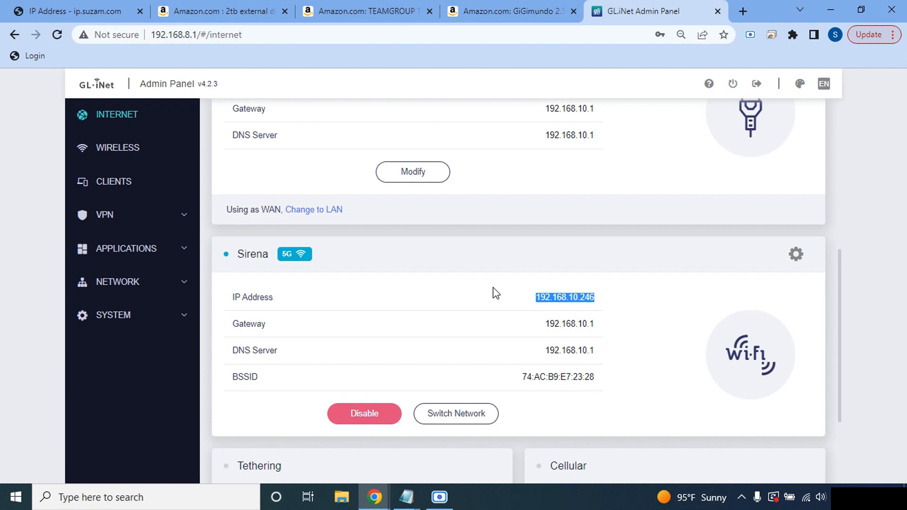
mouse_move(471, 289)
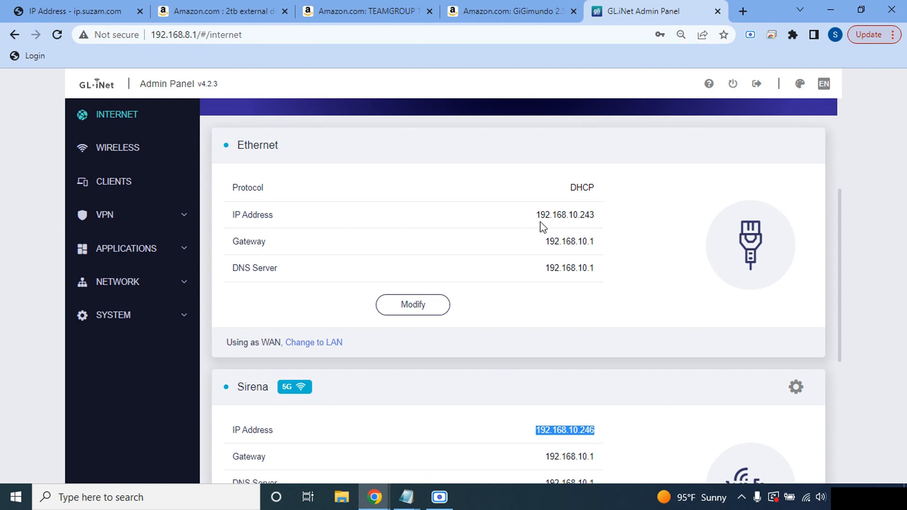
mouse_move(365, 219)
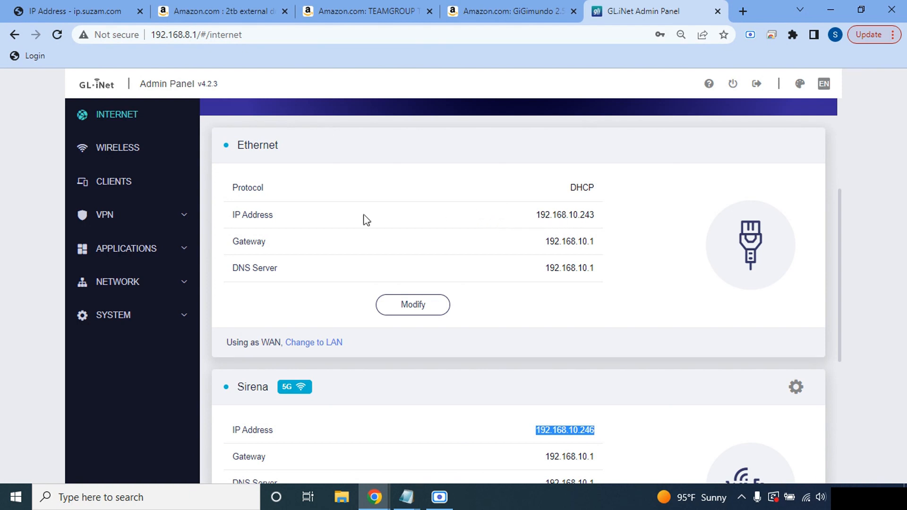
mouse_move(110, 293)
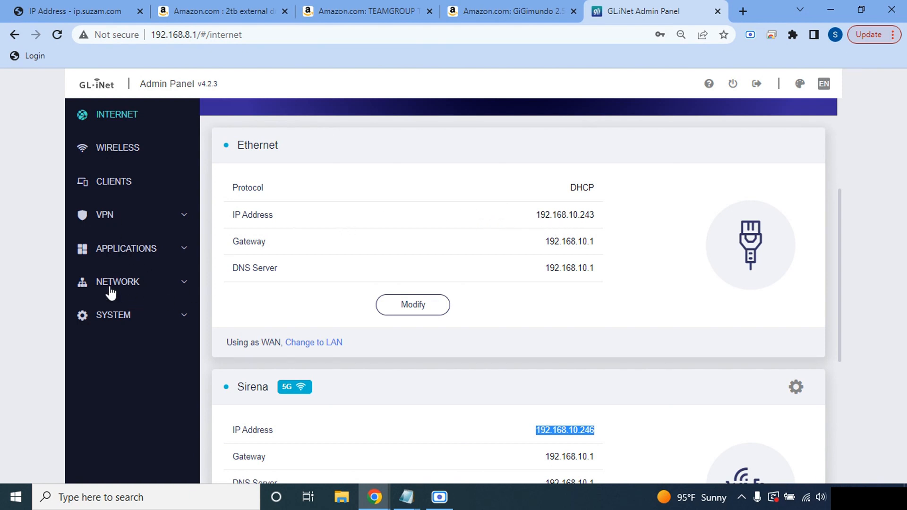
Go to NETWORK > MAC Address and highlight the repeater and Ethernet MAC entries
click(117, 282)
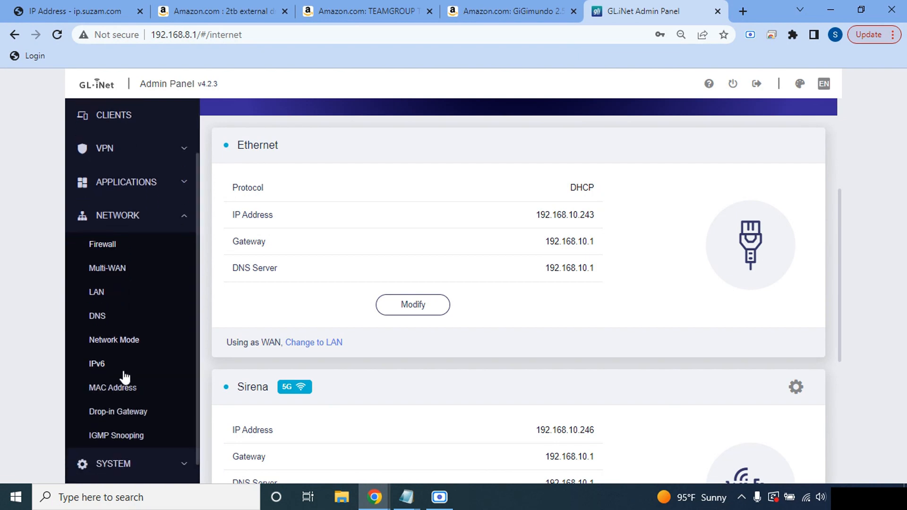
click(112, 388)
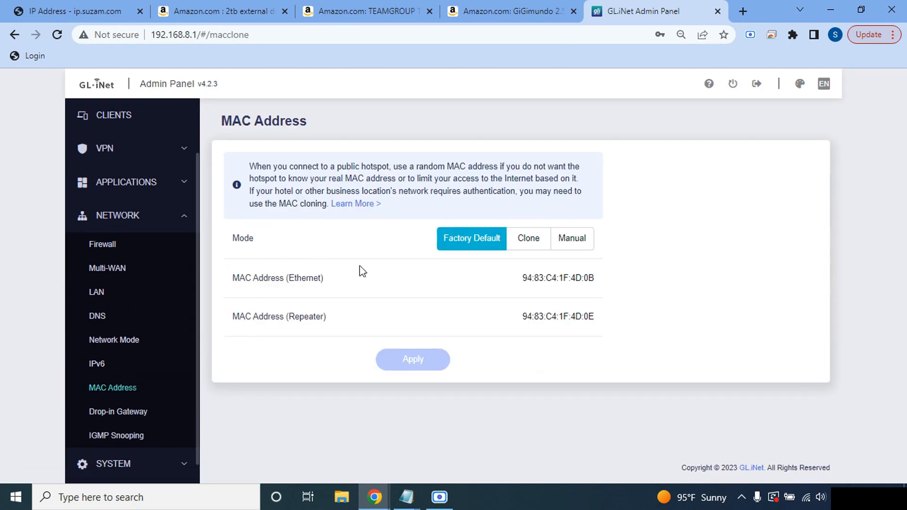
mouse_move(243, 291)
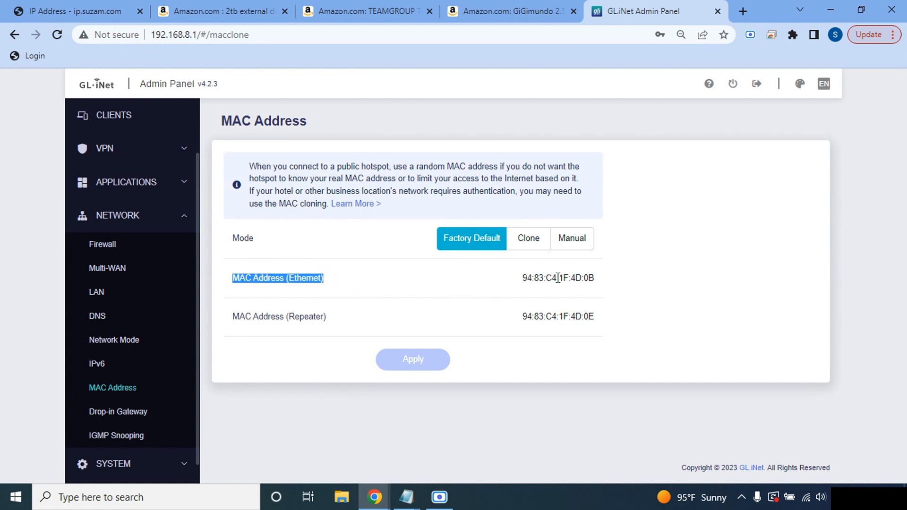
mouse_move(257, 340)
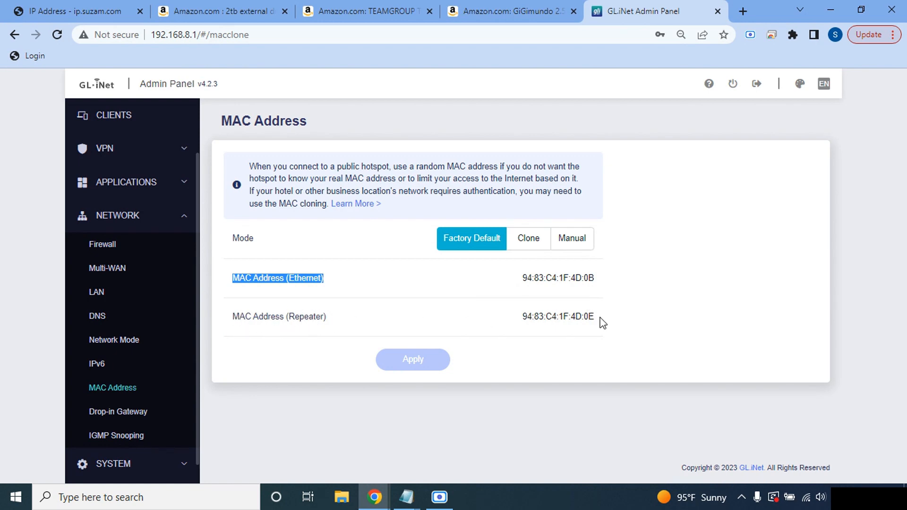
double_click(558, 318)
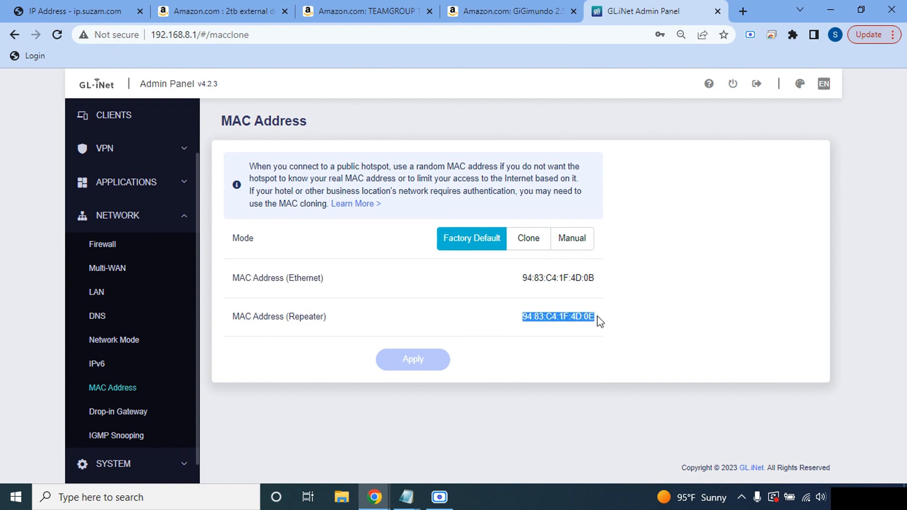
mouse_move(595, 295)
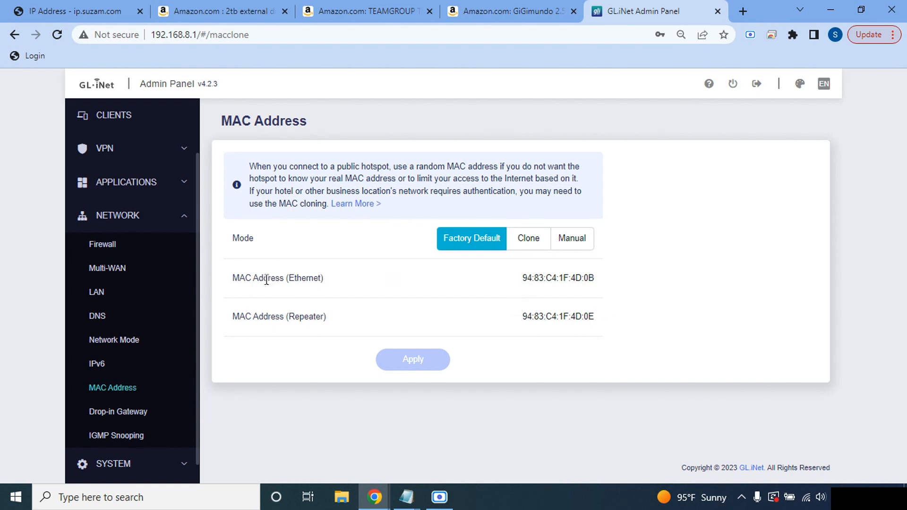
double_click(278, 278)
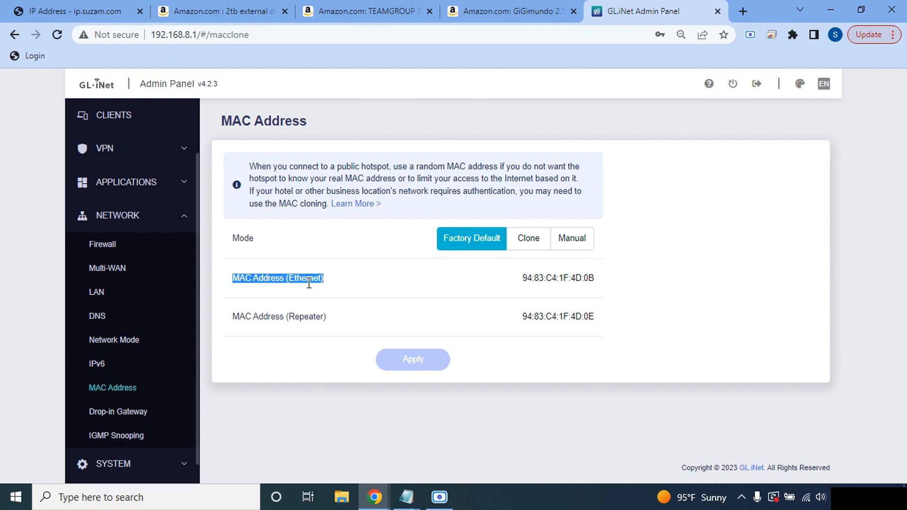